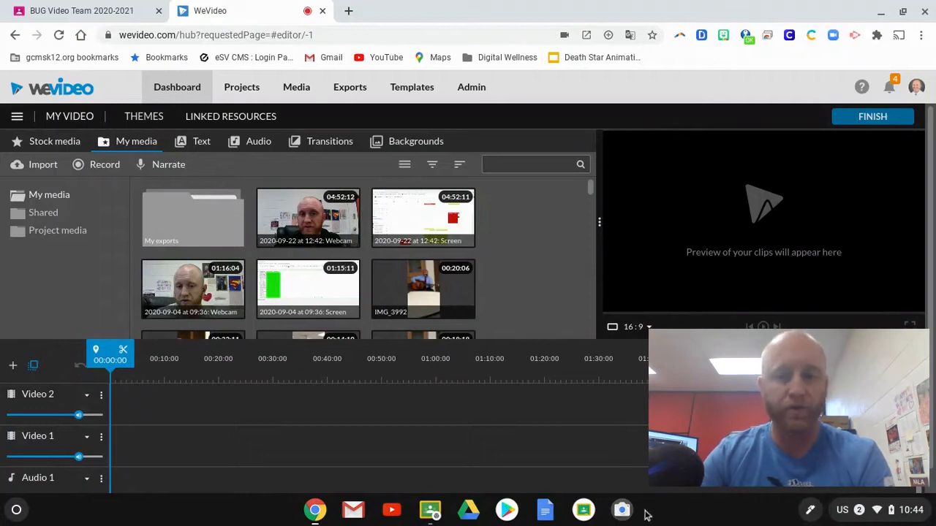
{"action": "mouse_move", "coordinate": [620, 511]}
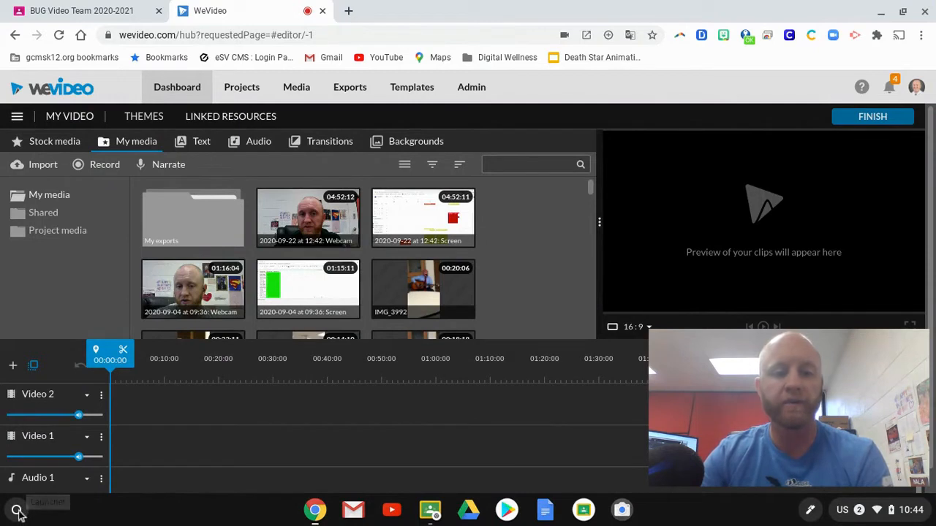
Step: Search 'camera' in the expanded Chrome OS Launcher so the Camera app tops the results
{"action": "left_click", "coordinate": [16, 510]}
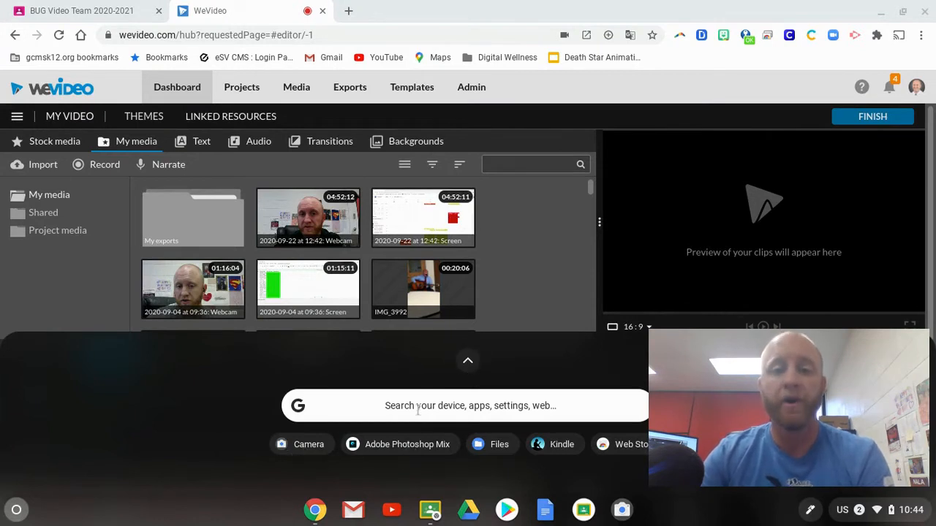
{"action": "left_click", "coordinate": [468, 360]}
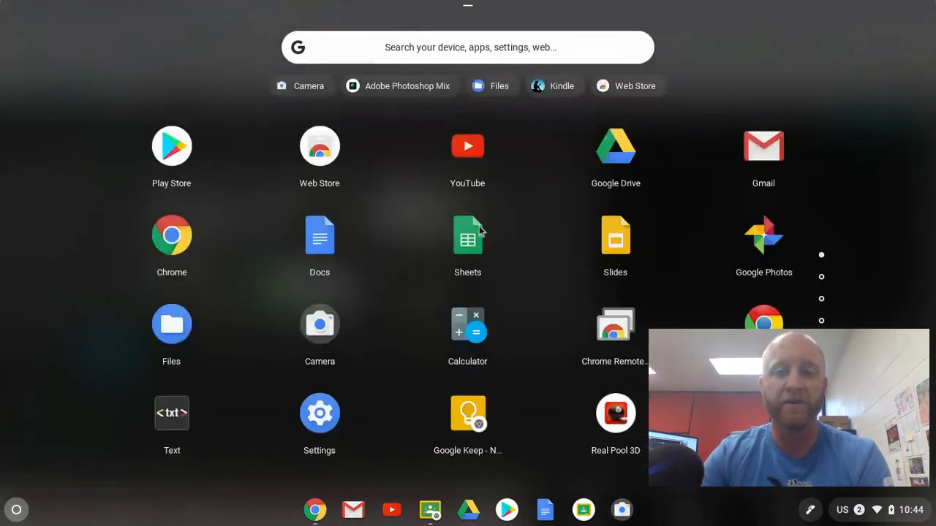
{"action": "mouse_move", "coordinate": [326, 333]}
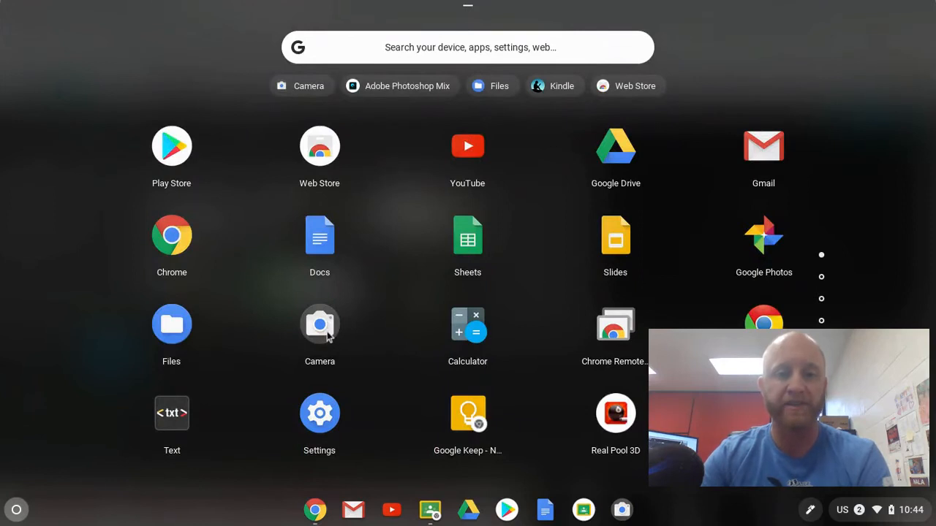
{"action": "mouse_move", "coordinate": [405, 64]}
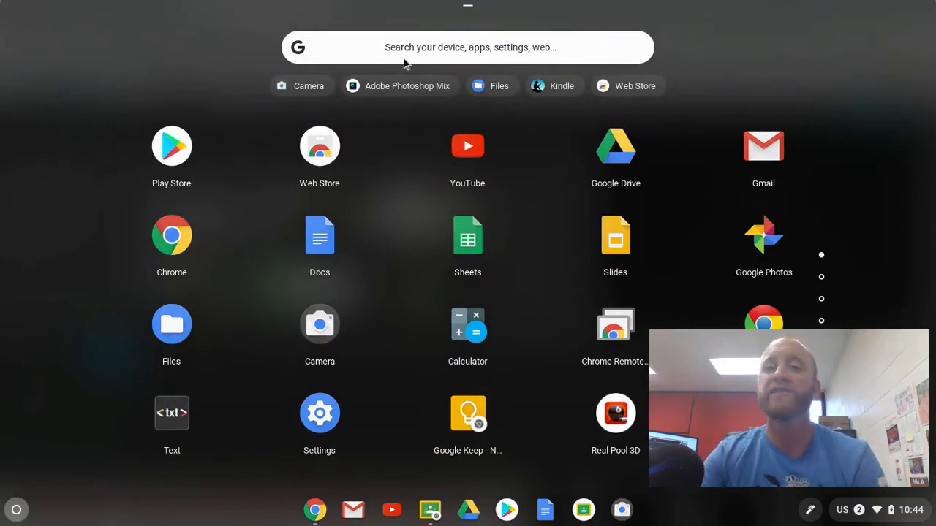
{"action": "type", "text": "c"}
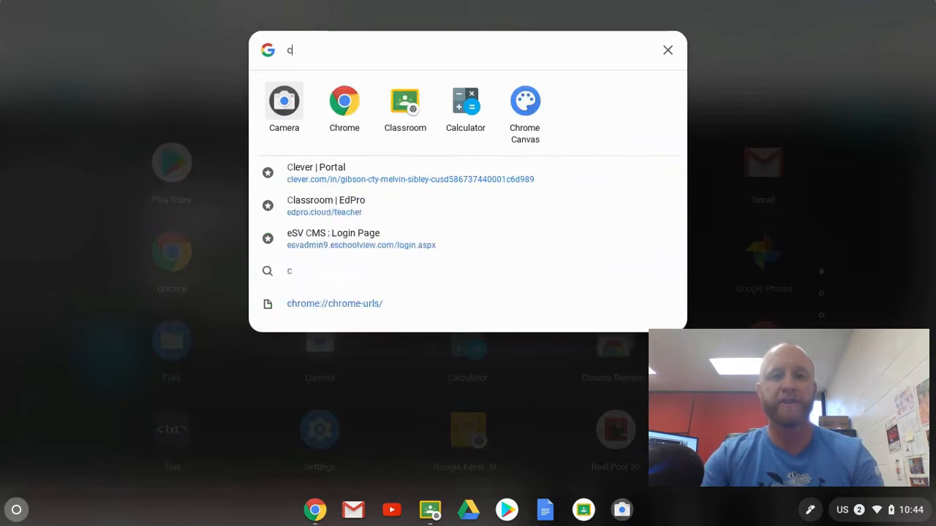
{"action": "type", "text": "amera"}
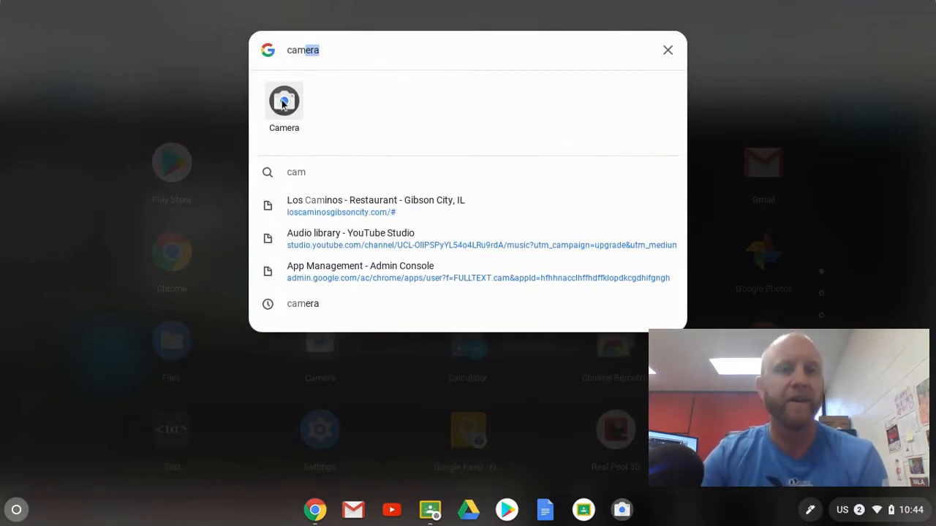
Step: Launch the Camera app from the search results
{"action": "left_click", "coordinate": [284, 101]}
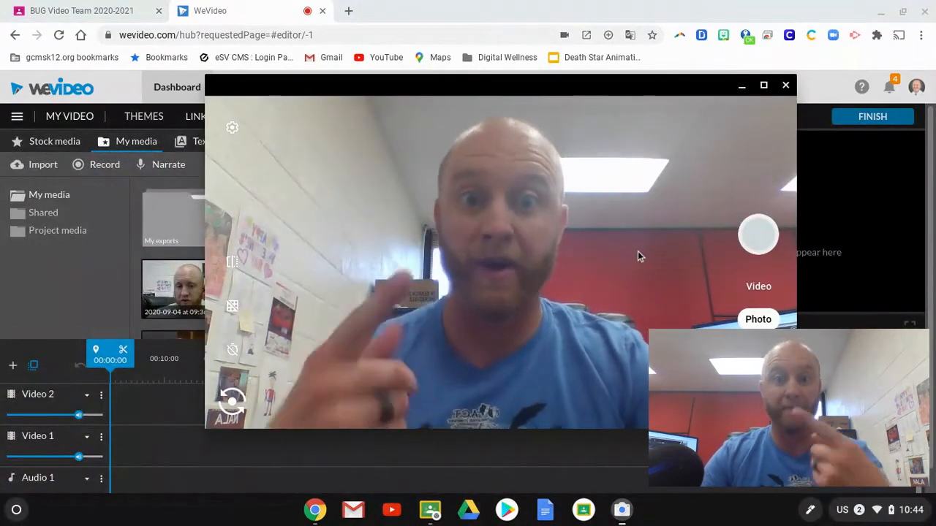
{"action": "mouse_move", "coordinate": [654, 174]}
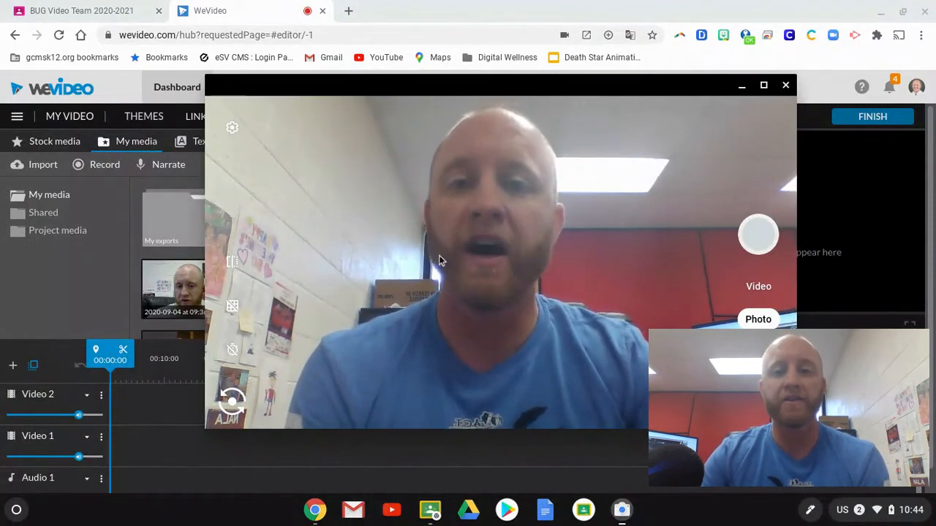
{"action": "mouse_move", "coordinate": [686, 300]}
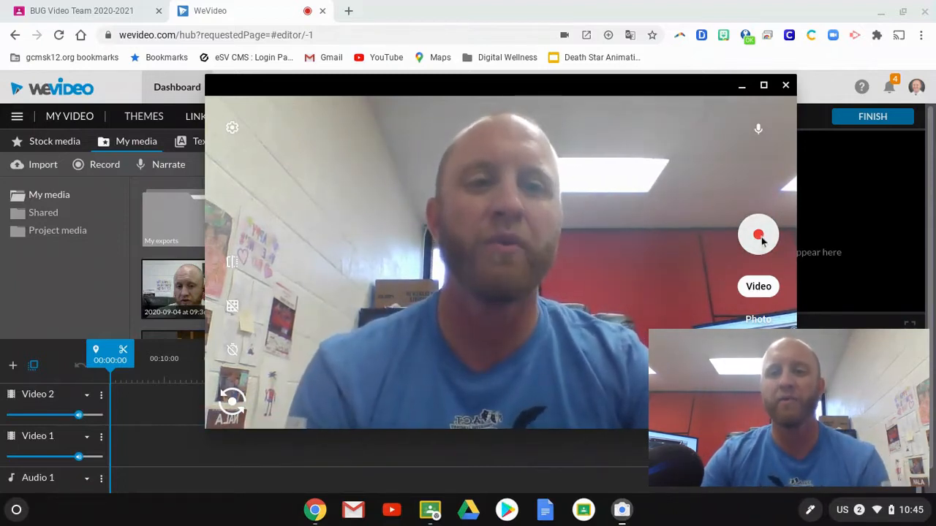
Step: Record a short video clip of several seconds and stop the recording
{"action": "left_click", "coordinate": [757, 234]}
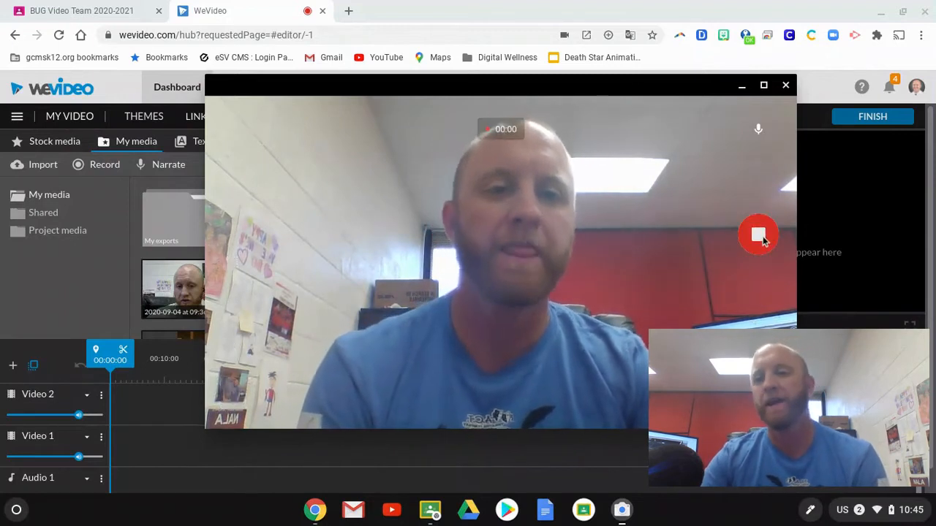
{"action": "left_click", "coordinate": [758, 234]}
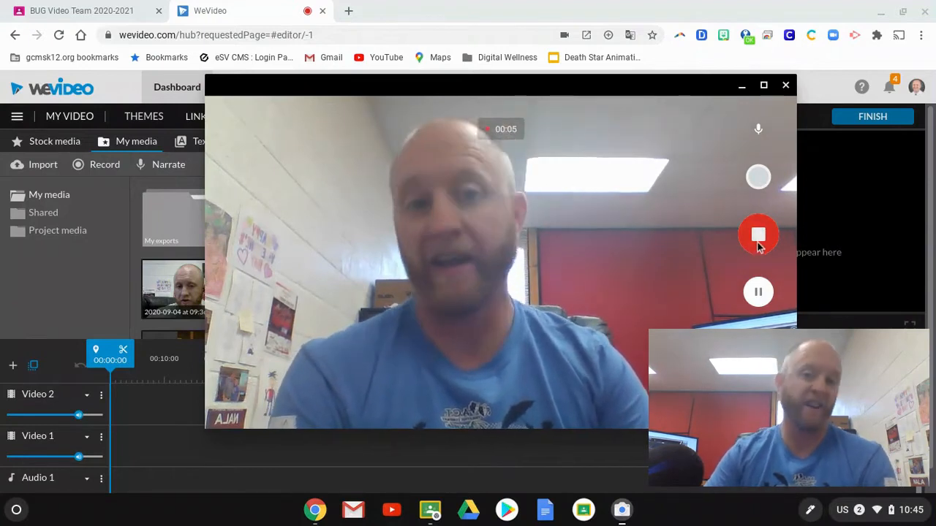
{"action": "left_click", "coordinate": [758, 235]}
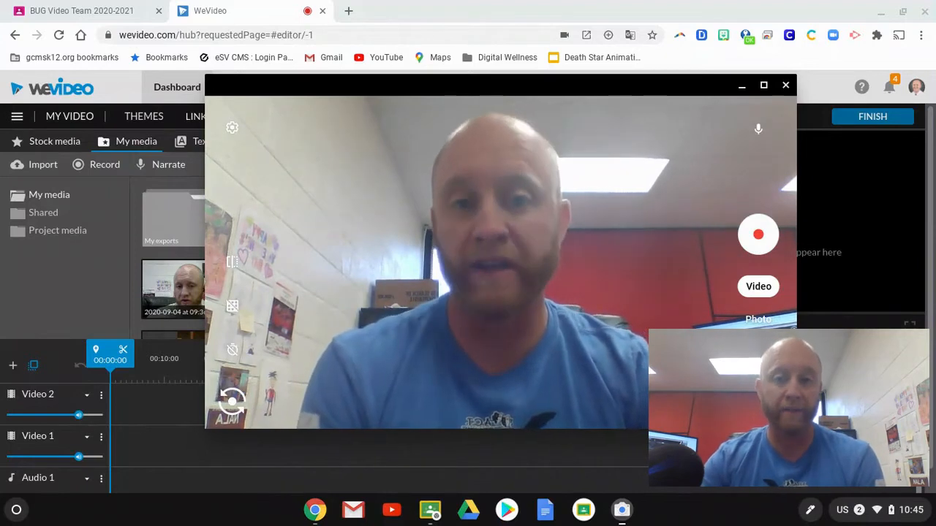
{"action": "mouse_move", "coordinate": [555, 322]}
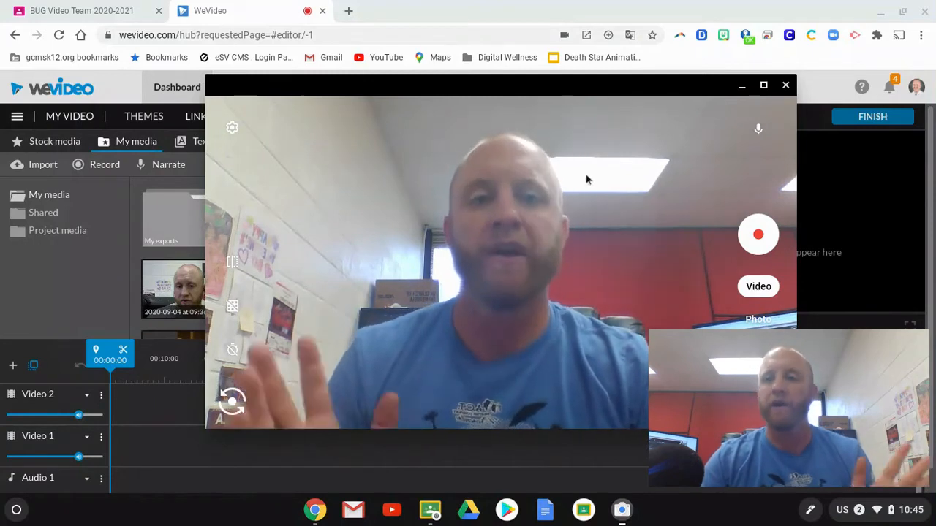
Step: Close the Camera and show the BUG Video Team class's Classwork page
{"action": "left_click", "coordinate": [785, 86]}
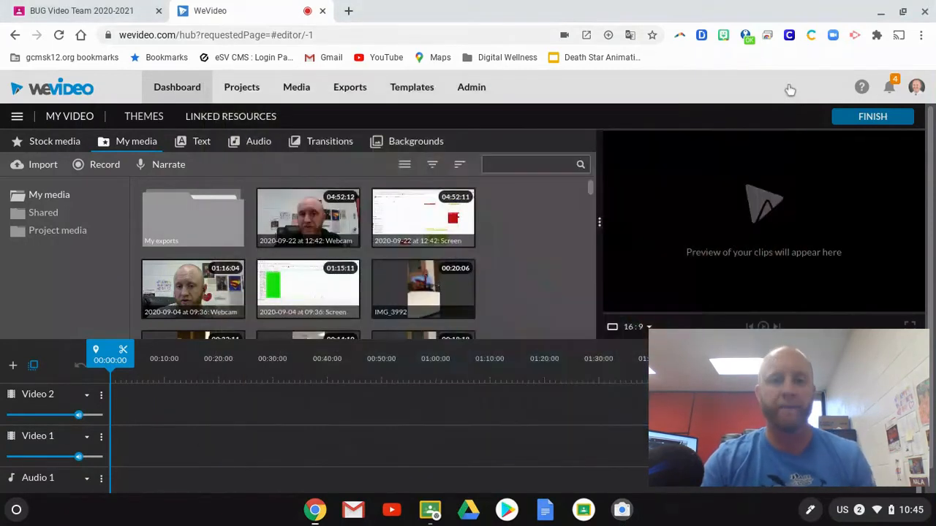
{"action": "left_click", "coordinate": [88, 11]}
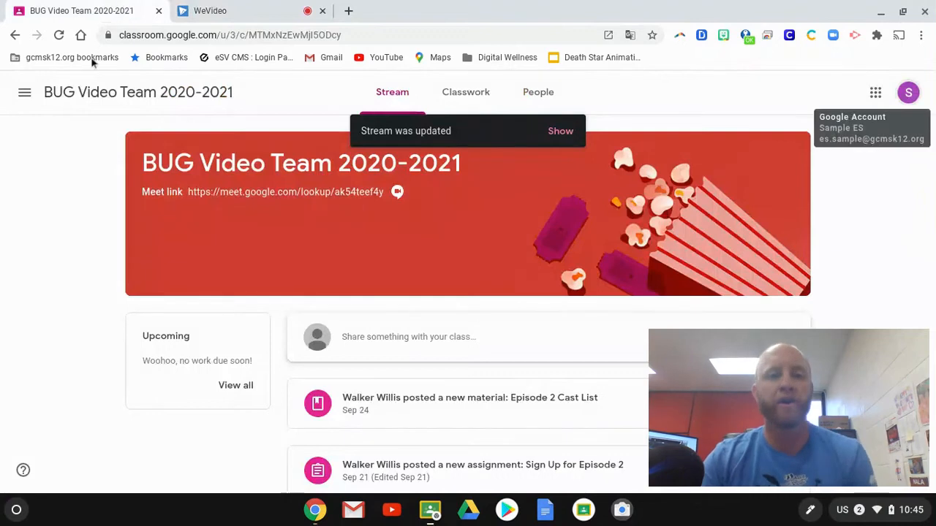
{"action": "mouse_move", "coordinate": [563, 177]}
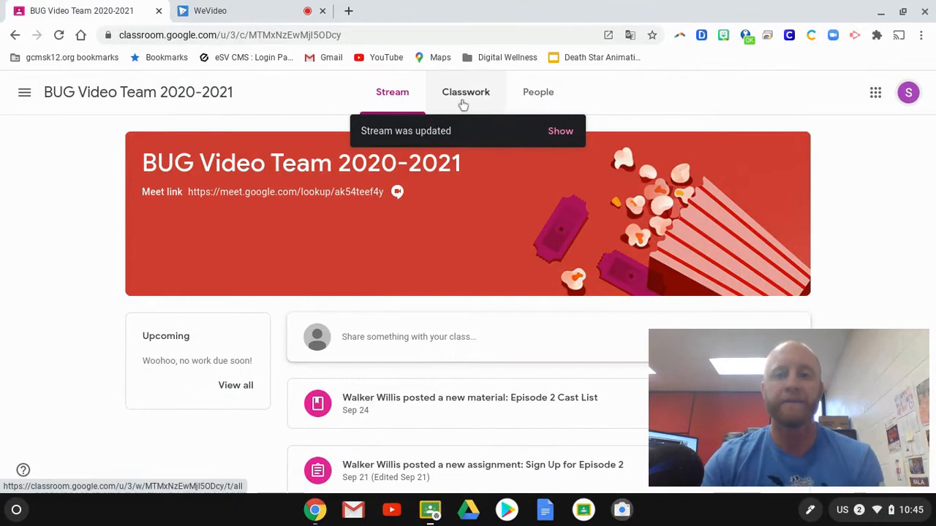
{"action": "left_click", "coordinate": [465, 92]}
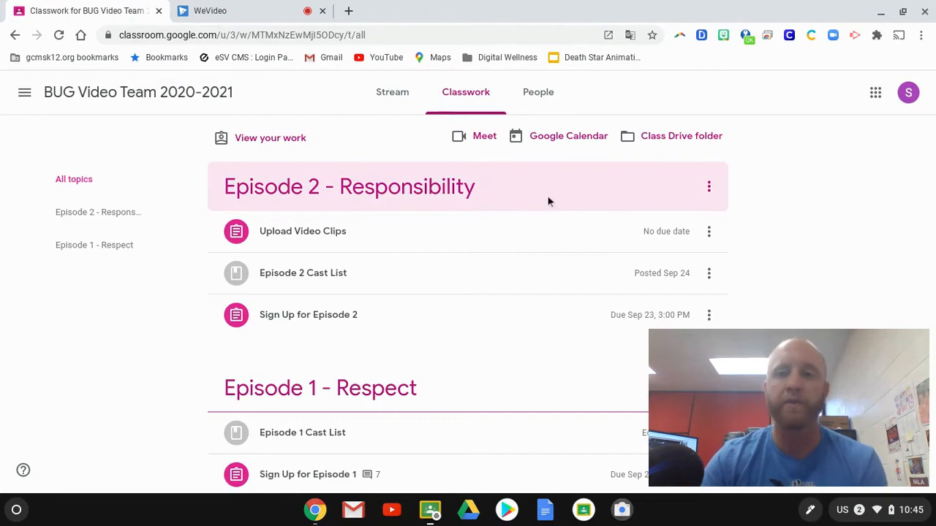
{"action": "mouse_move", "coordinate": [473, 283]}
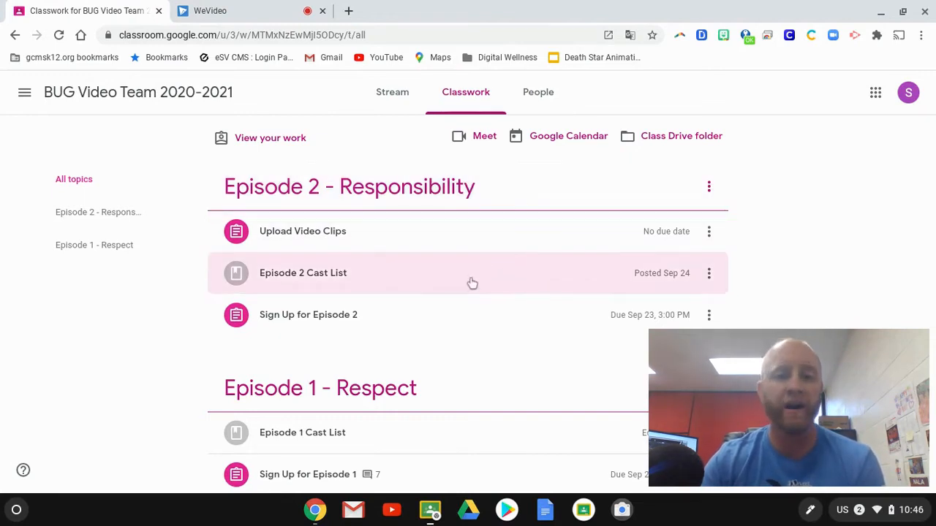
{"action": "mouse_move", "coordinate": [373, 232]}
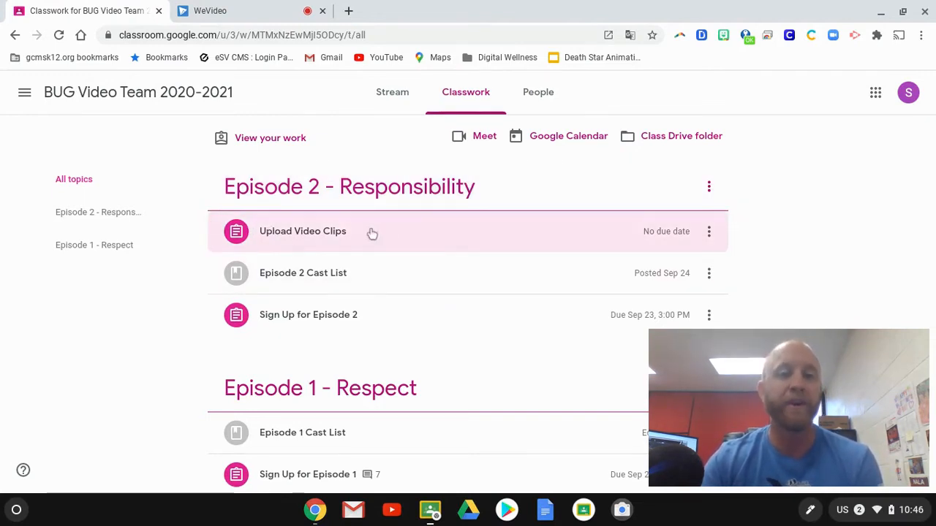
{"action": "mouse_move", "coordinate": [295, 231]}
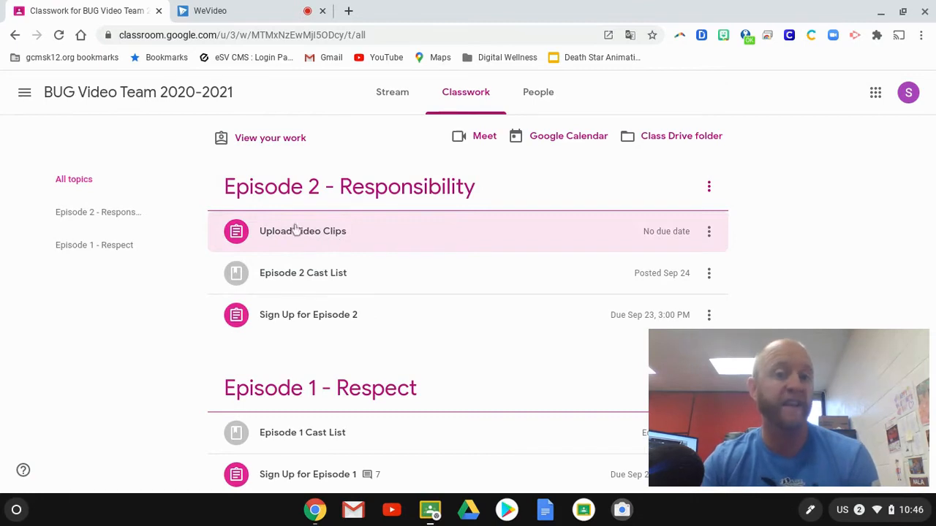
{"action": "mouse_move", "coordinate": [333, 242]}
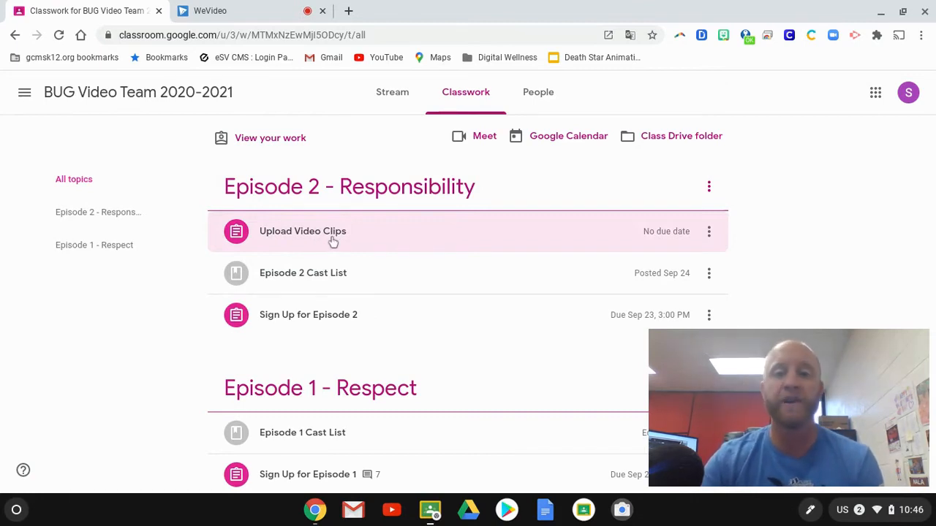
Step: Open the Upload Video Clips assignment and reach the Upload tab for attaching a device file
{"action": "left_click", "coordinate": [303, 232]}
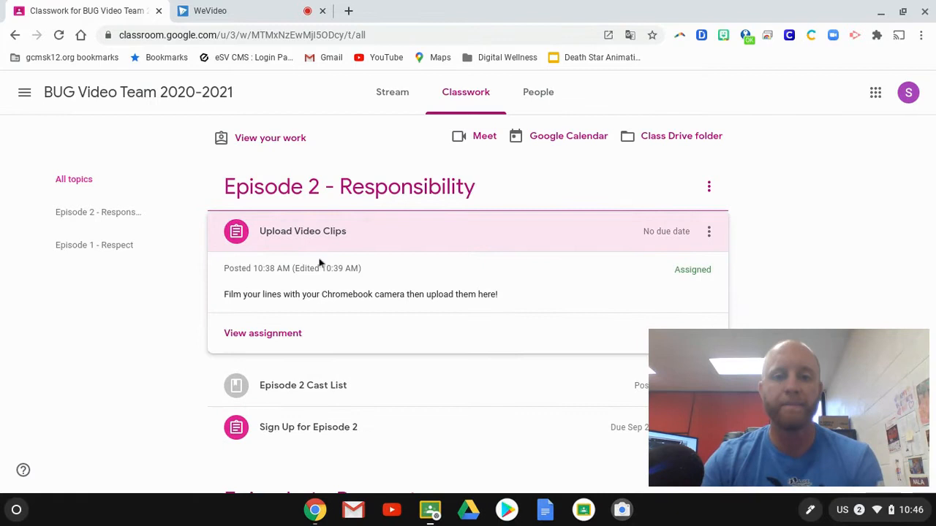
{"action": "left_click", "coordinate": [263, 333]}
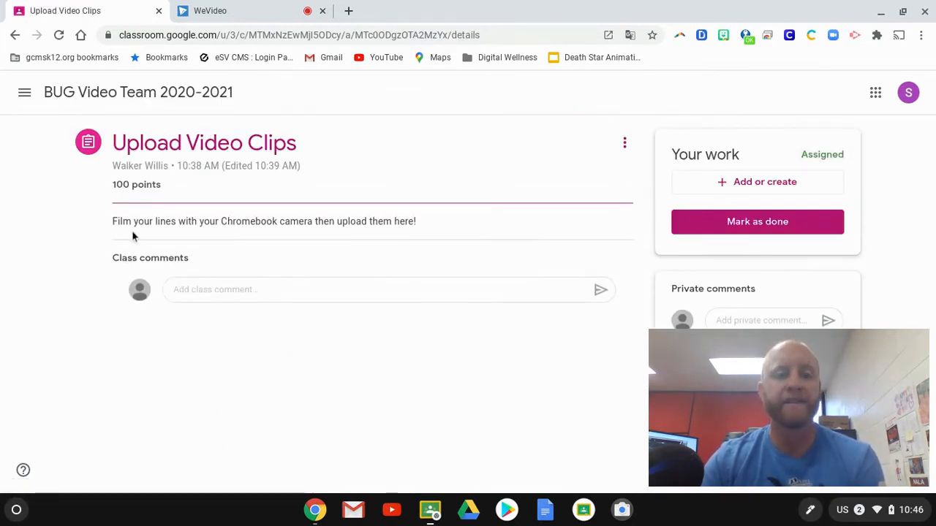
{"action": "mouse_move", "coordinate": [371, 234]}
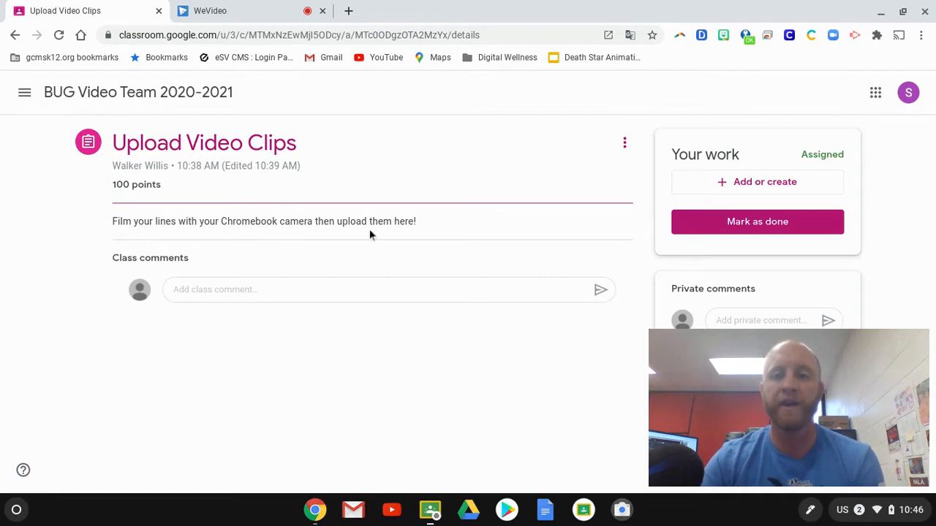
{"action": "mouse_move", "coordinate": [642, 154]}
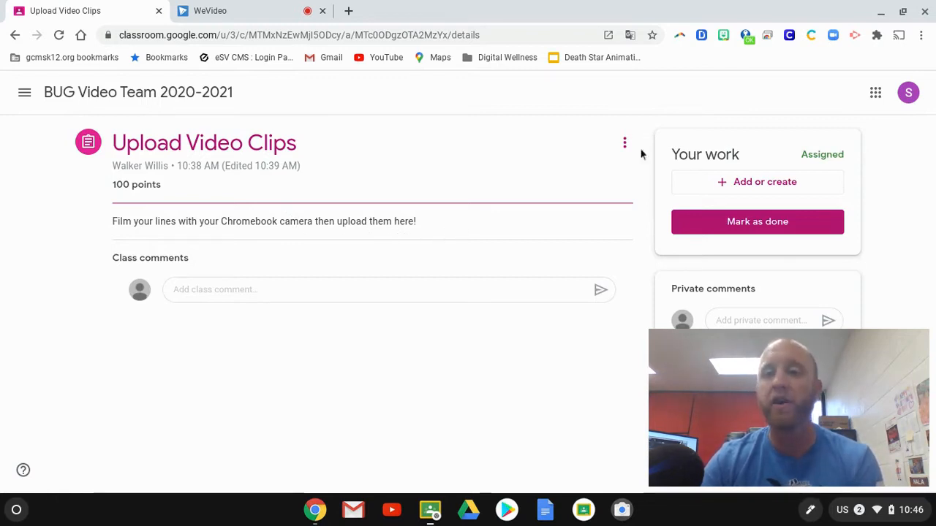
{"action": "mouse_move", "coordinate": [736, 143]}
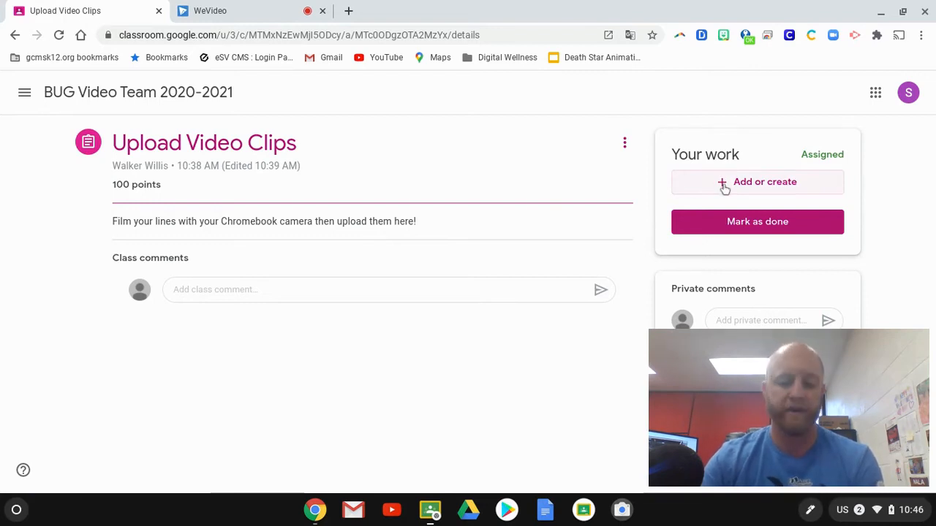
{"action": "left_click", "coordinate": [758, 181]}
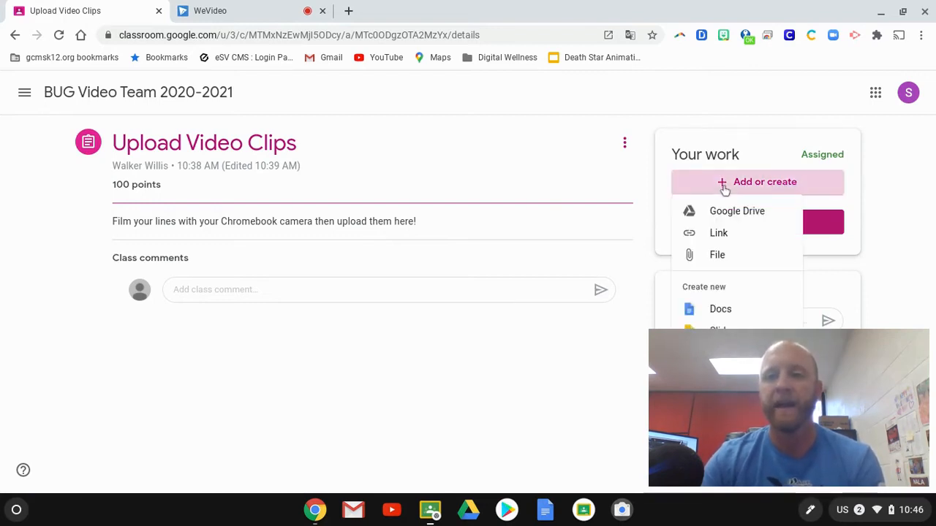
{"action": "mouse_move", "coordinate": [759, 257]}
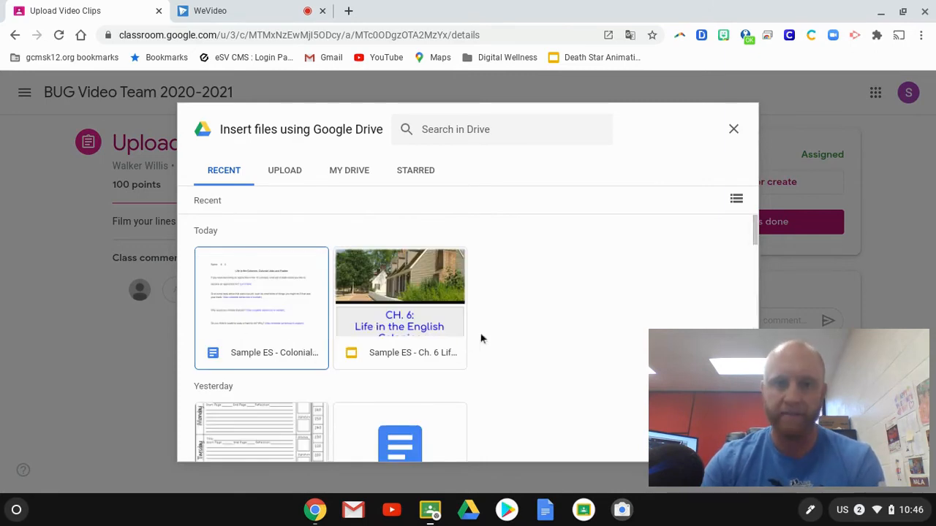
{"action": "mouse_move", "coordinate": [370, 205]}
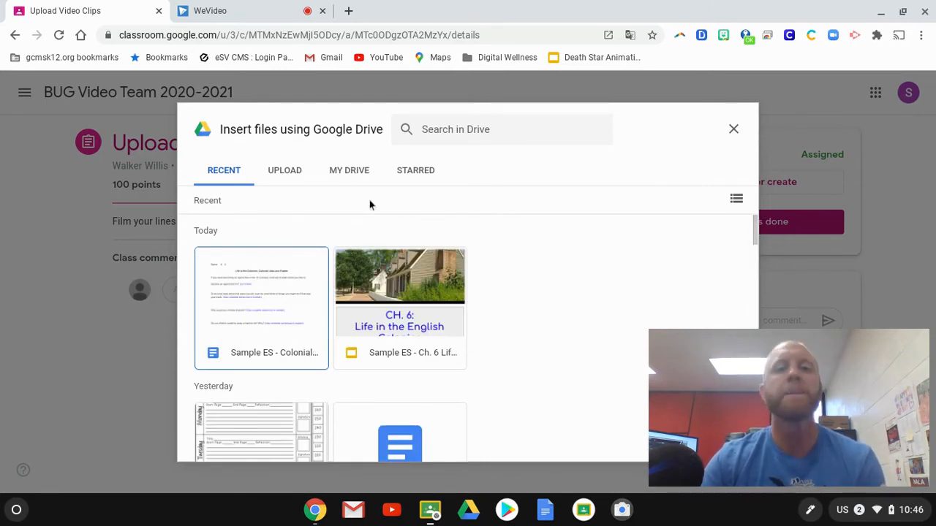
{"action": "left_click", "coordinate": [284, 170]}
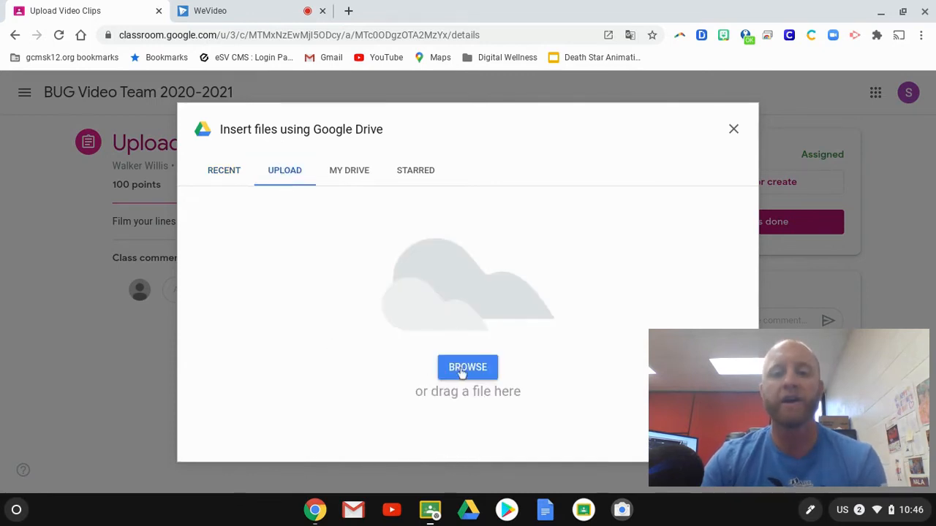
Step: Browse the Chromebook's files and show the Downloads folder contents
{"action": "left_click", "coordinate": [467, 368]}
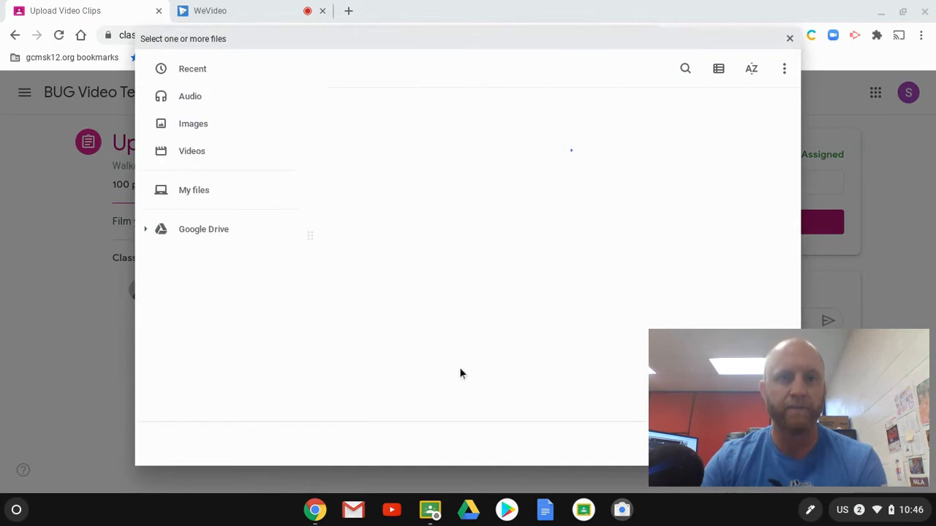
{"action": "left_click", "coordinate": [194, 190]}
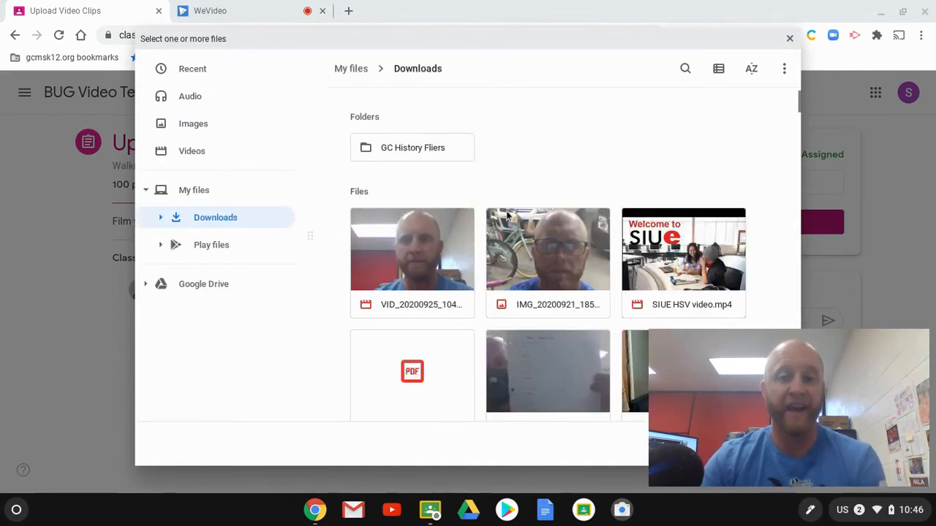
{"action": "mouse_move", "coordinate": [425, 263]}
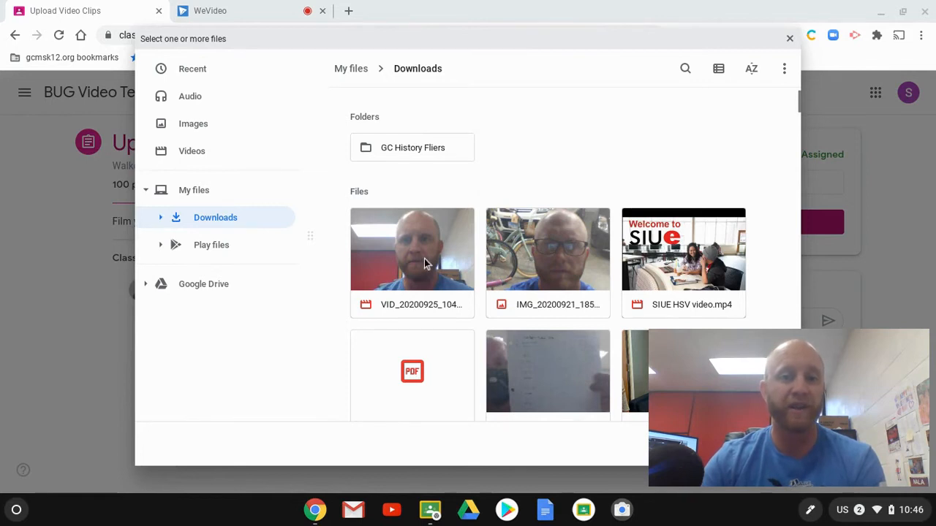
{"action": "mouse_move", "coordinate": [449, 174]}
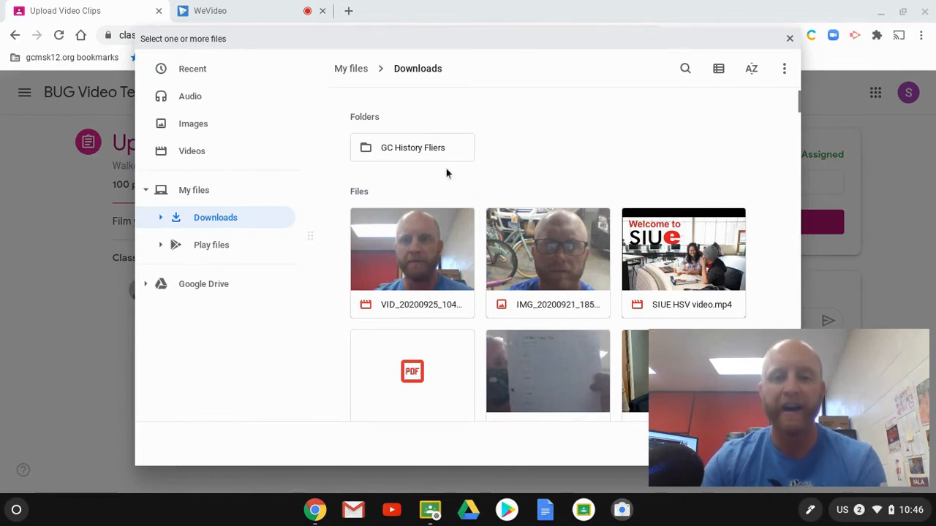
{"action": "mouse_move", "coordinate": [492, 251]}
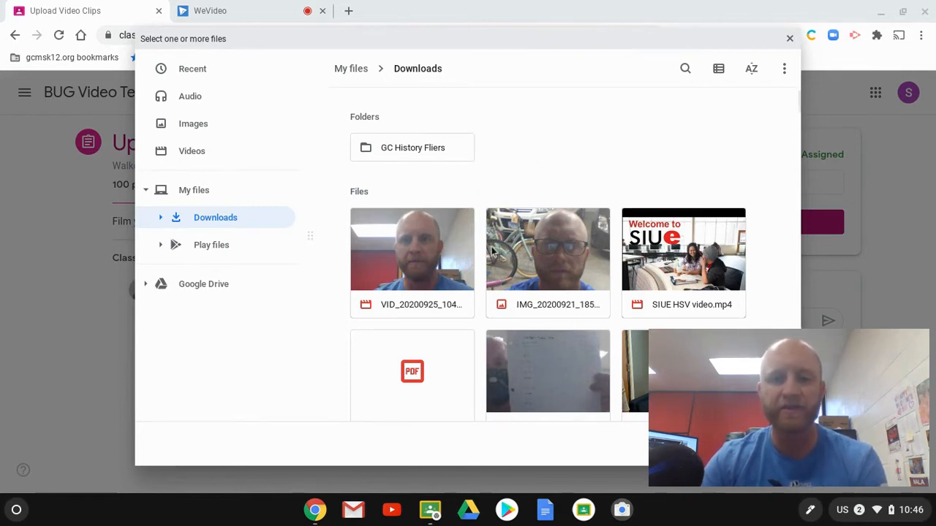
{"action": "mouse_move", "coordinate": [234, 180]}
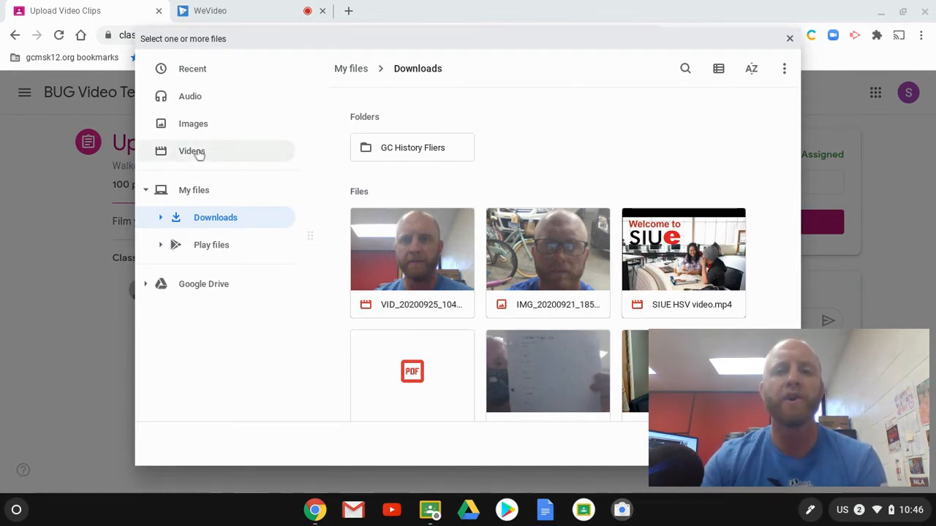
Step: Filter to Videos, try multi-selecting the starry-sky and masked-girls clips, then deselect the starry-sky one
{"action": "left_click", "coordinate": [192, 150]}
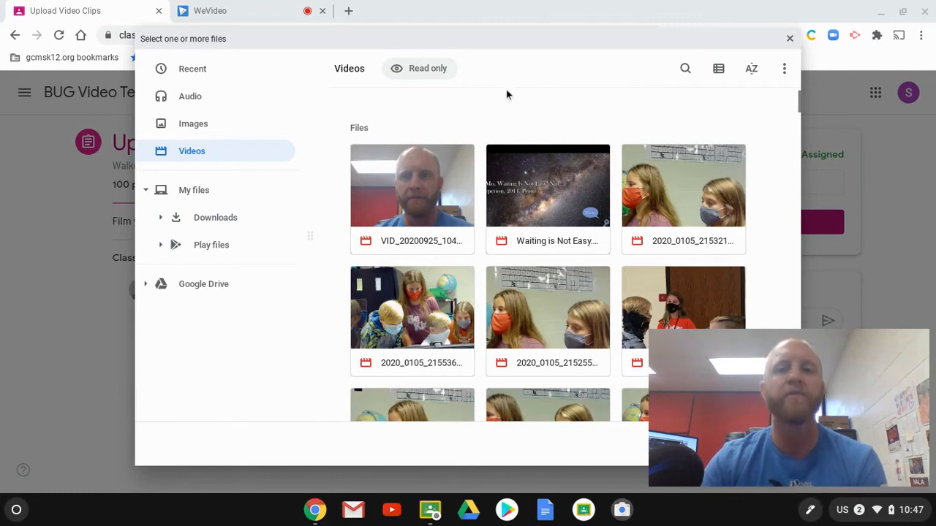
{"action": "mouse_move", "coordinate": [196, 166]}
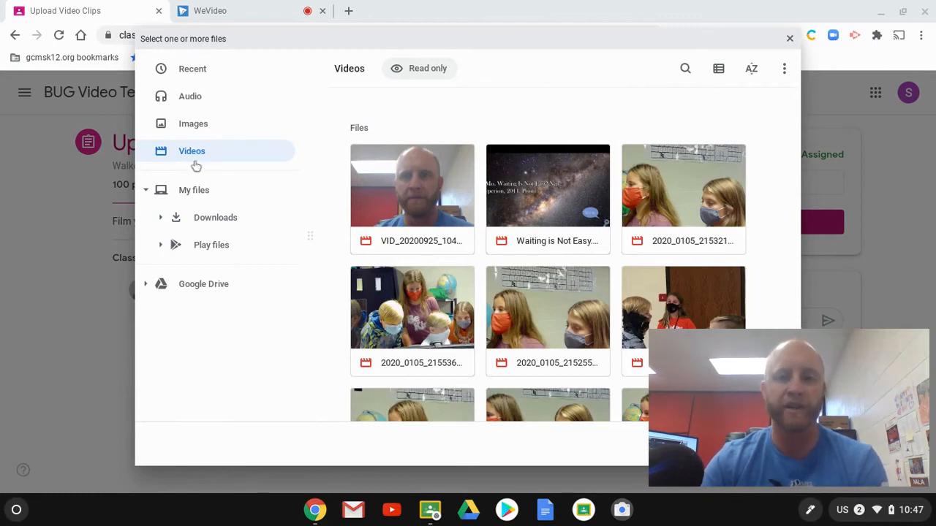
{"action": "mouse_move", "coordinate": [337, 180]}
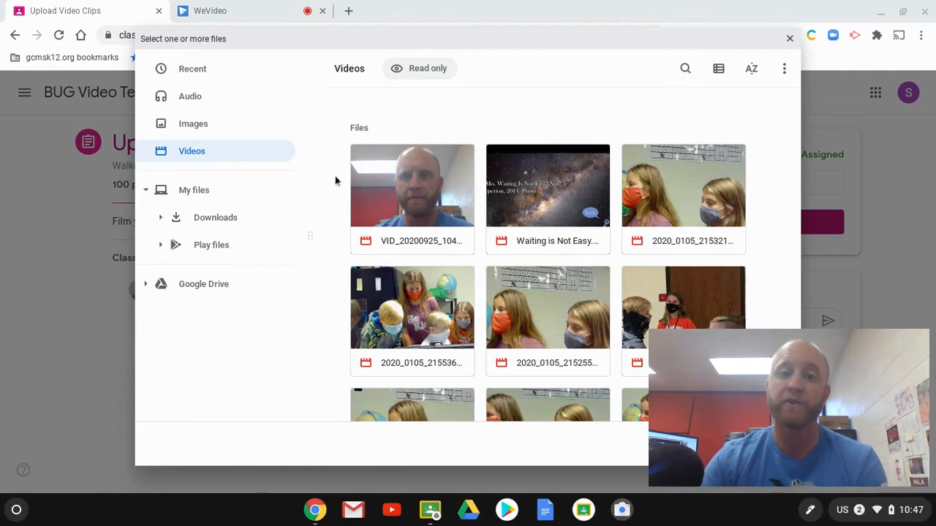
{"action": "mouse_move", "coordinate": [452, 176]}
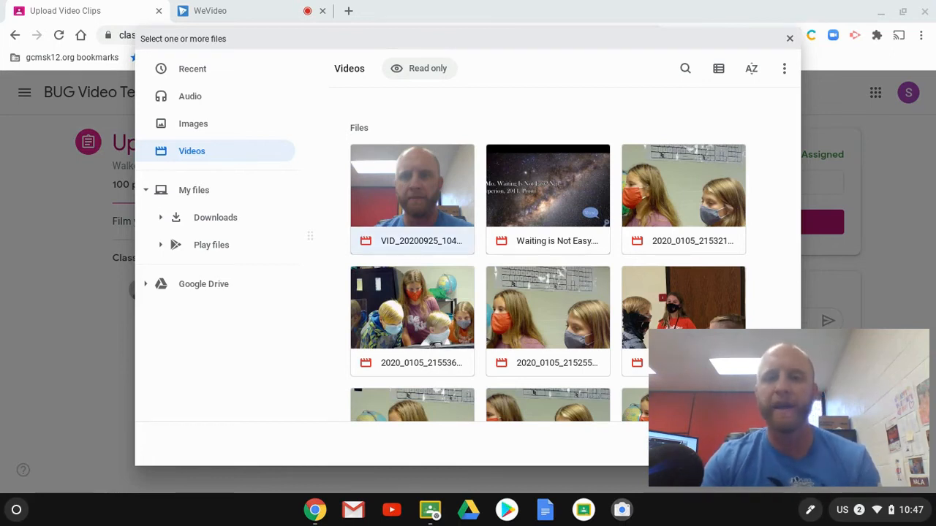
{"action": "mouse_move", "coordinate": [530, 215]}
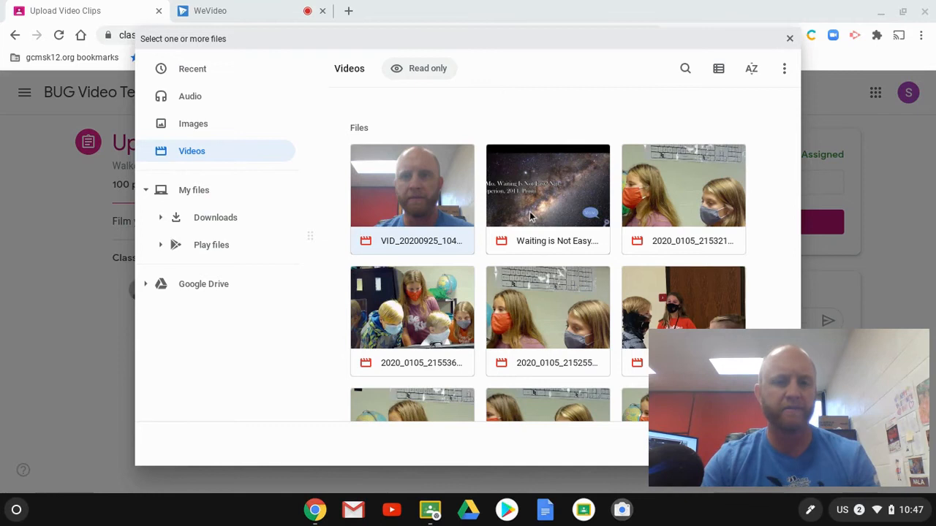
{"action": "left_click", "coordinate": [412, 185]}
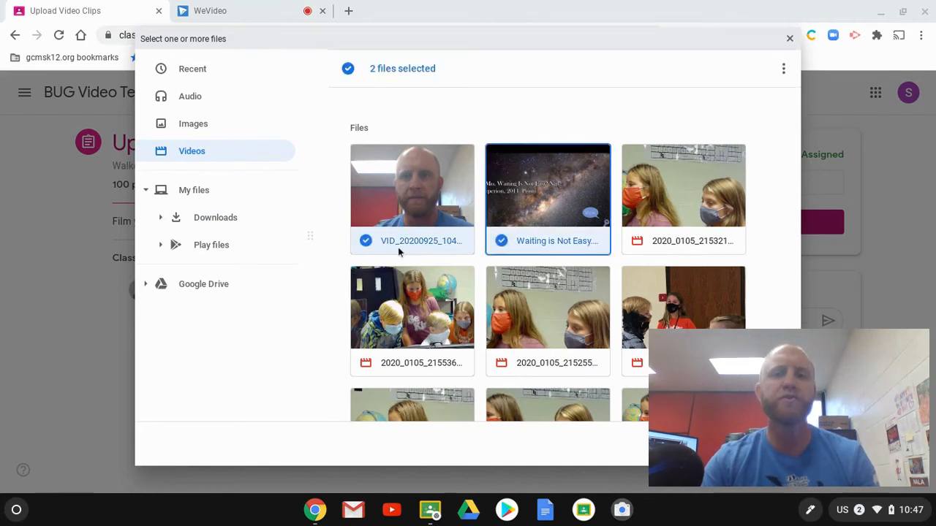
{"action": "mouse_move", "coordinate": [481, 71]}
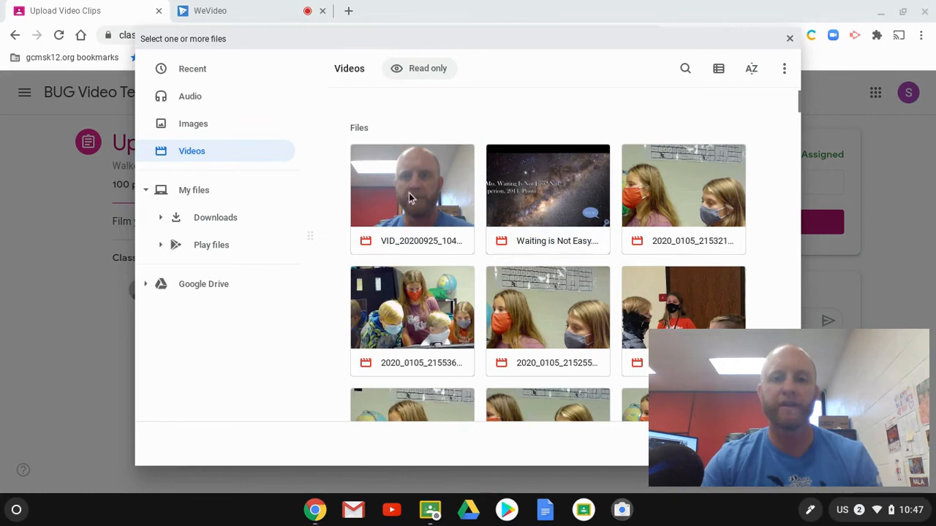
{"action": "mouse_move", "coordinate": [669, 194]}
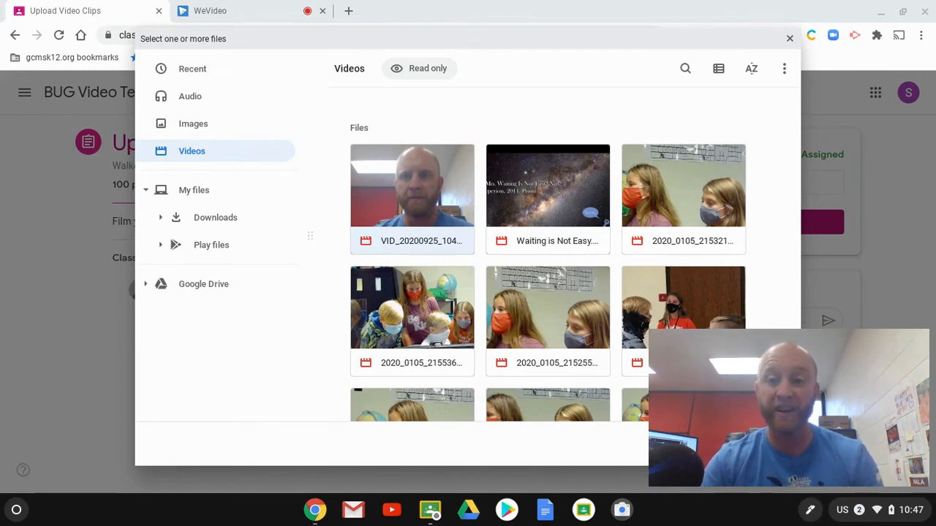
{"action": "left_click", "coordinate": [683, 189]}
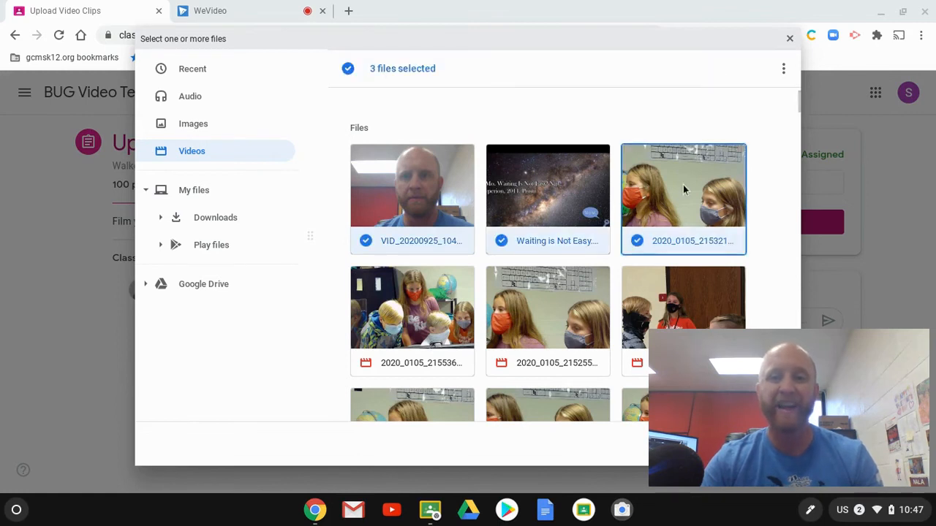
{"action": "mouse_move", "coordinate": [649, 219]}
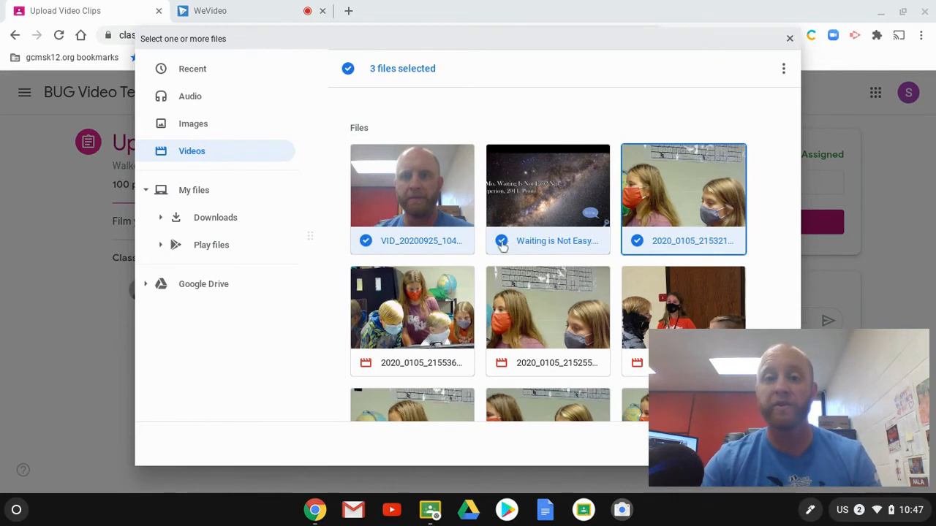
{"action": "left_click", "coordinate": [501, 241]}
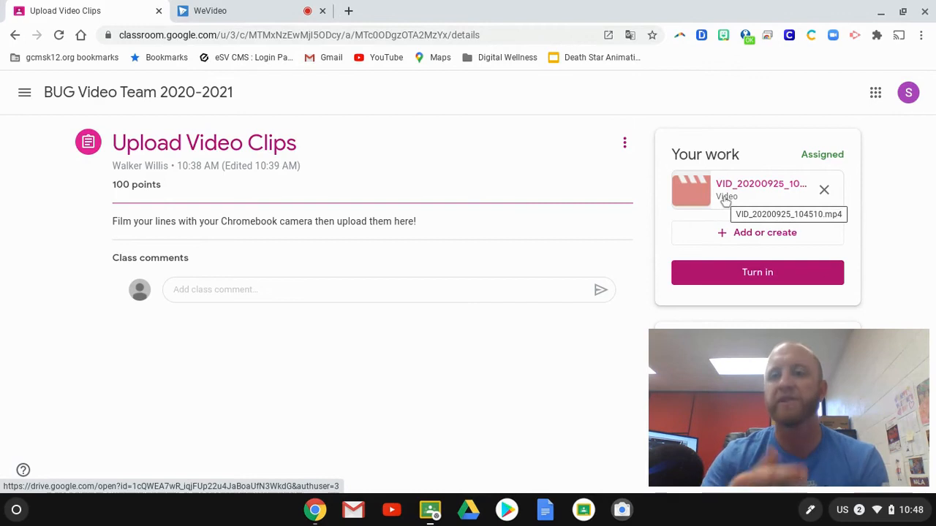
{"action": "mouse_move", "coordinate": [734, 191]}
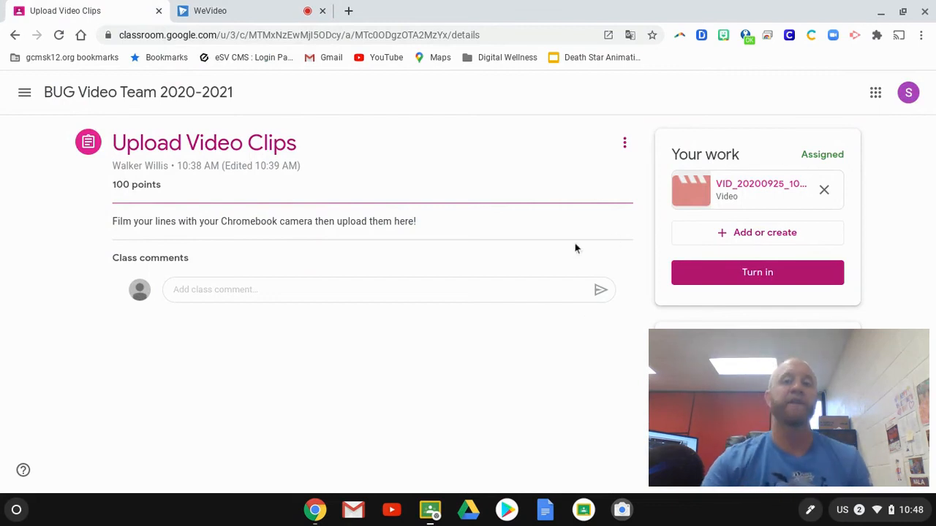
{"action": "mouse_move", "coordinate": [630, 228]}
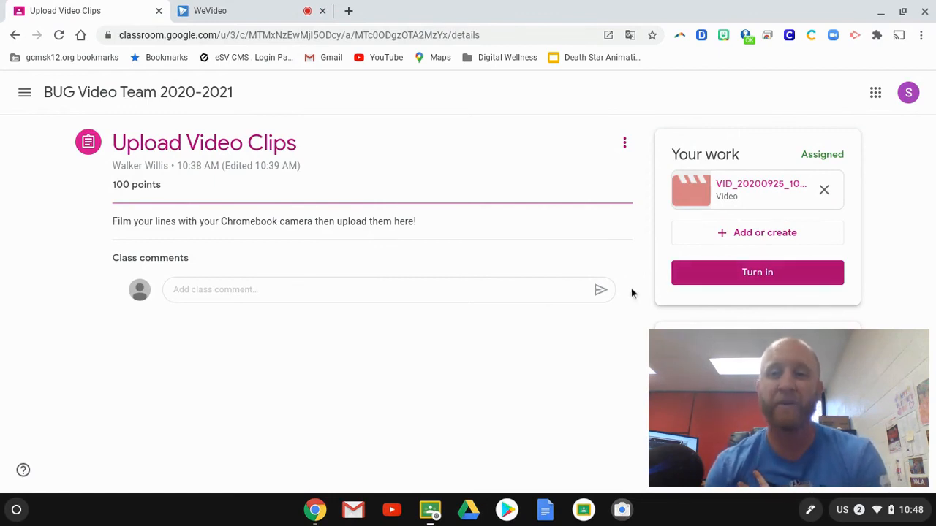
{"action": "mouse_move", "coordinate": [627, 382]}
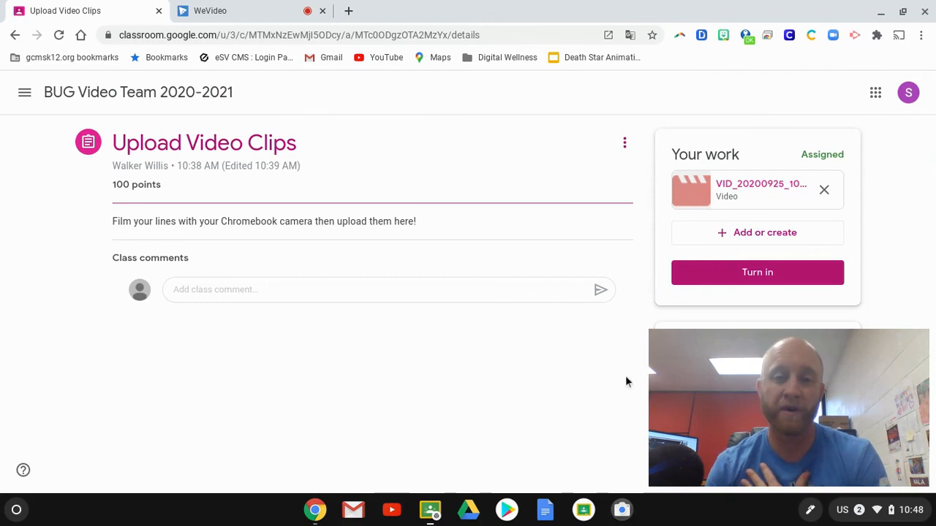
{"action": "mouse_move", "coordinate": [753, 228]}
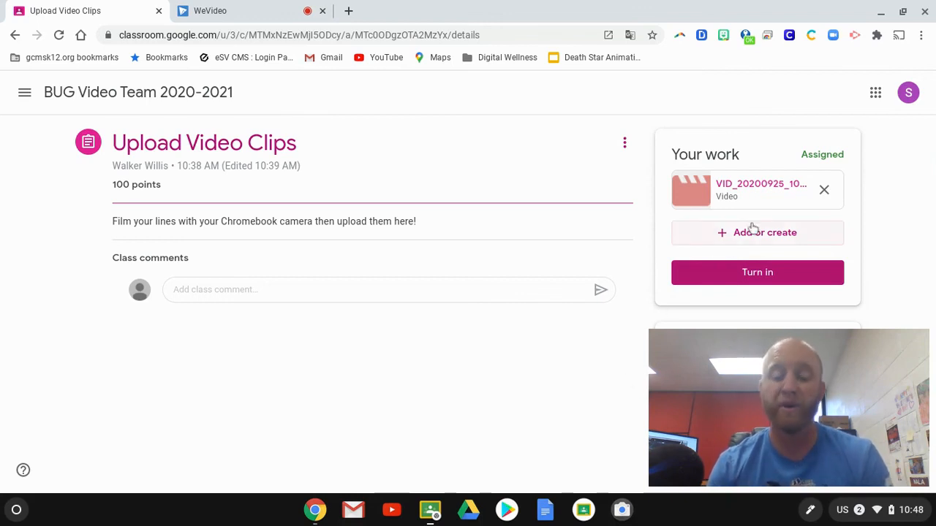
{"action": "mouse_move", "coordinate": [506, 403]}
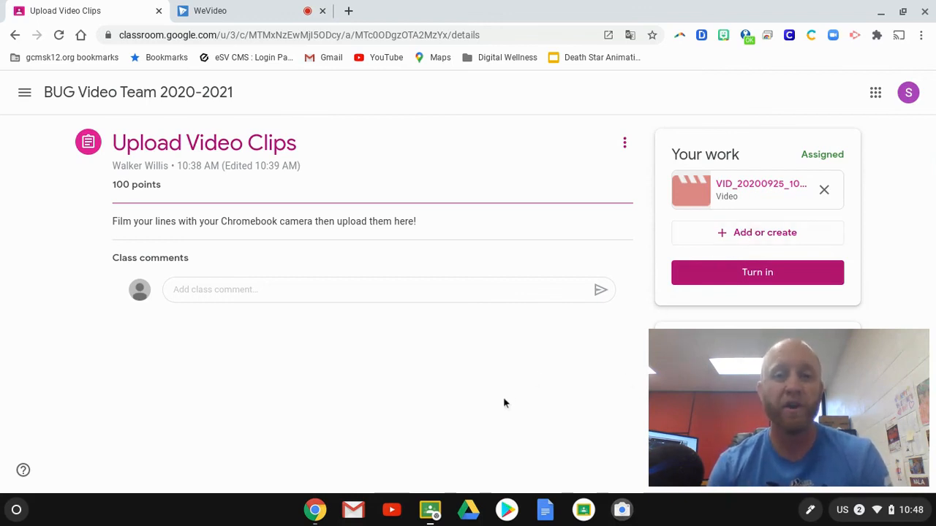
{"action": "mouse_move", "coordinate": [518, 212]}
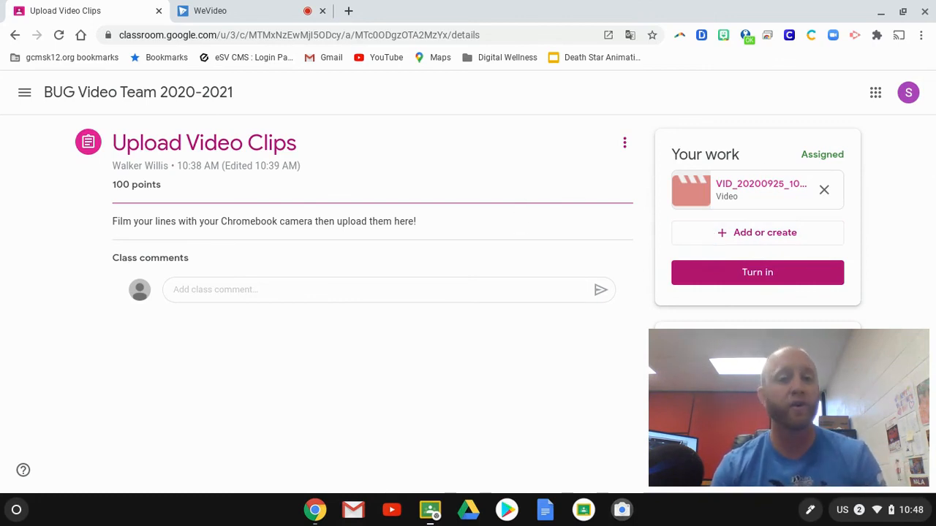
{"action": "mouse_move", "coordinate": [718, 239]}
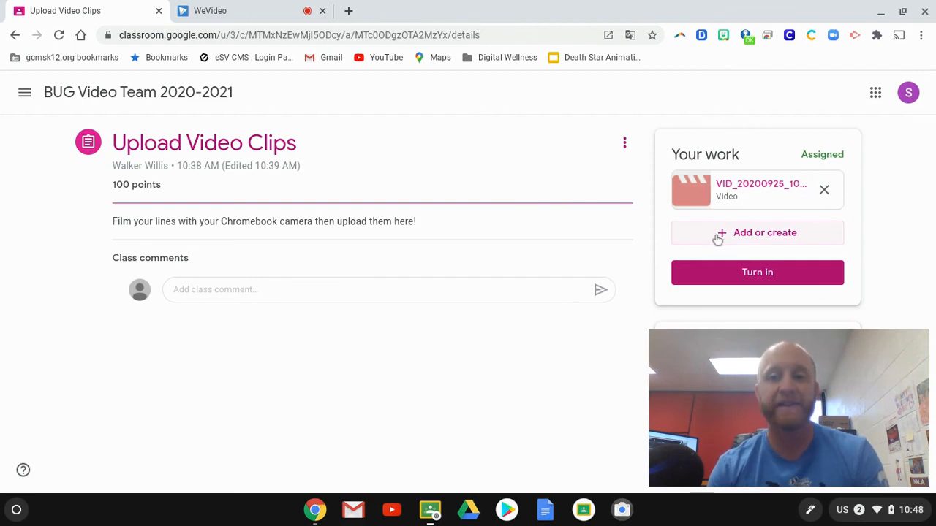
{"action": "left_click", "coordinate": [758, 233]}
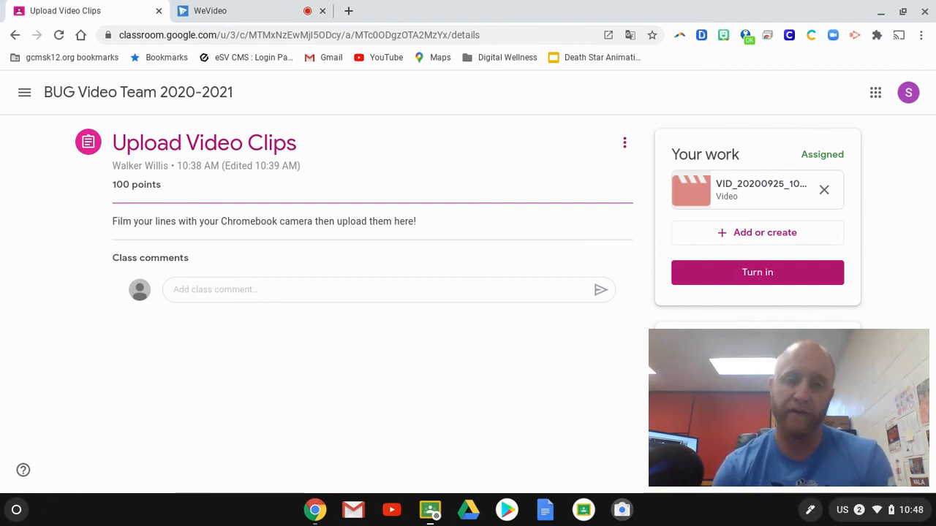
{"action": "mouse_move", "coordinate": [524, 410]}
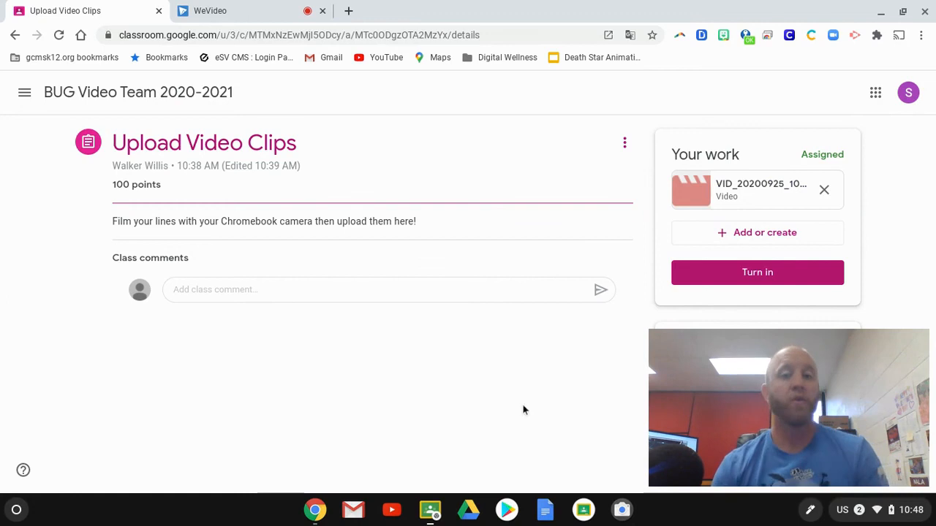